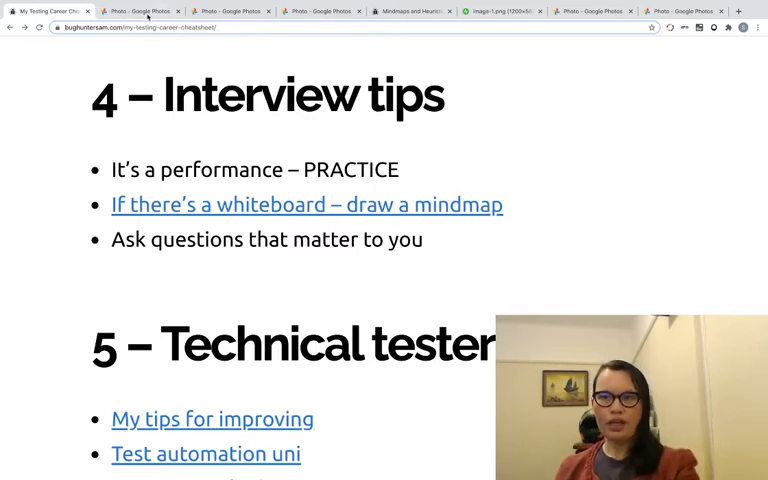
Step: Show the bughuntersam.com 'Mindmaps and Heuristics for testing' post in its browser tab
left_click(136, 12)
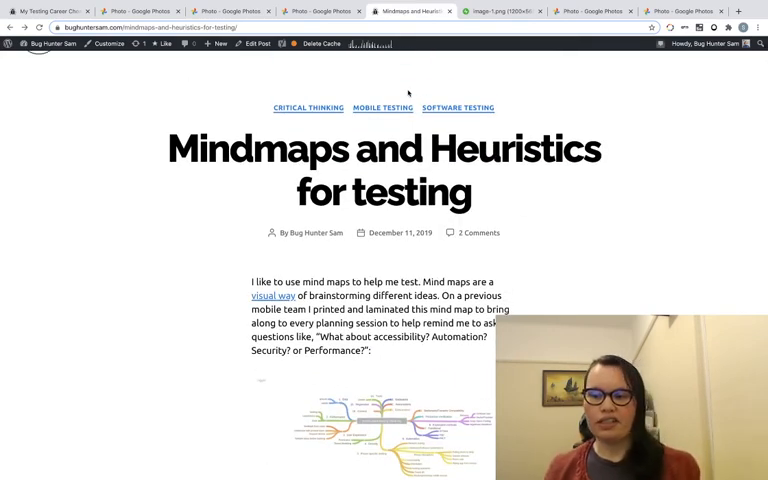
scroll("down", 3)
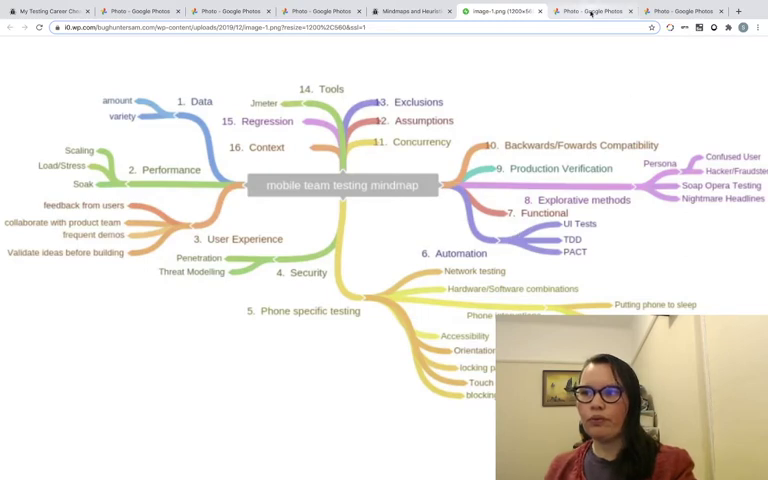
Step: Switch to the Google Photos slide reading 'You can say I don't know... but...'
left_click(596, 12)
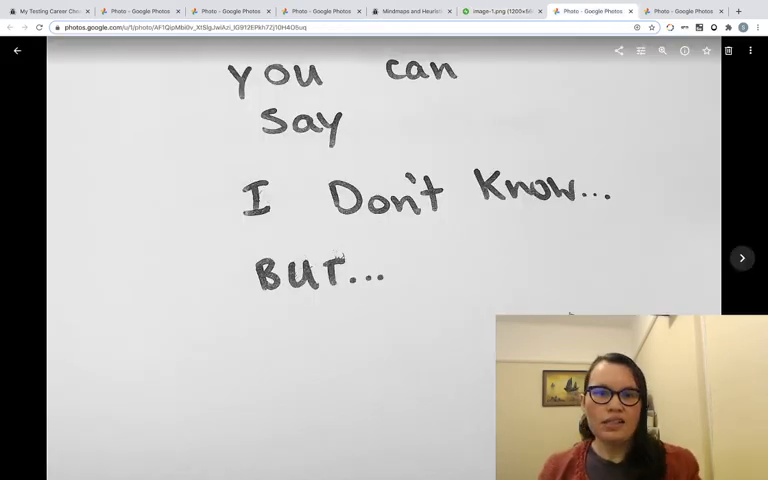